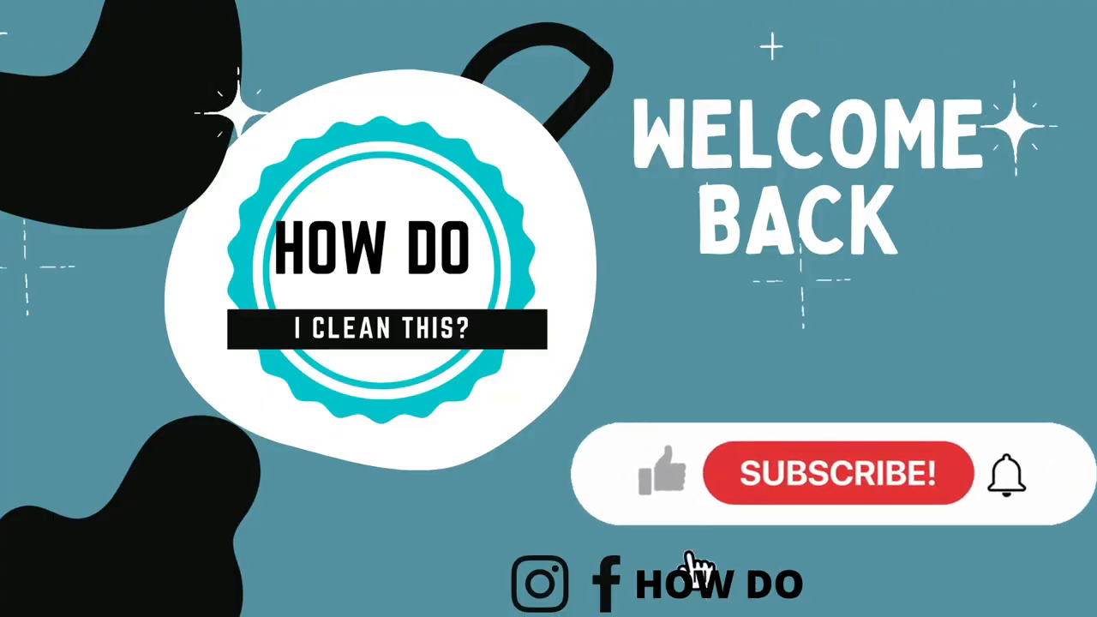
pyautogui.moveTo(840, 480)
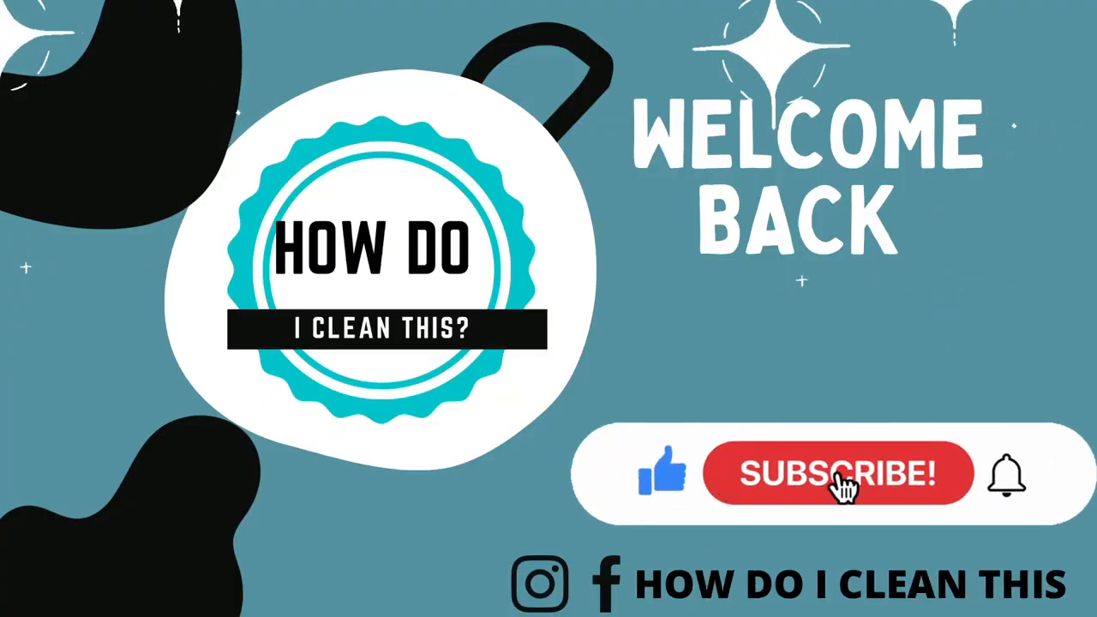
# Step: Let the intro play until the graphic reads SUBSCRIBED with a filled bell and full channel name
pyautogui.click(838, 473)
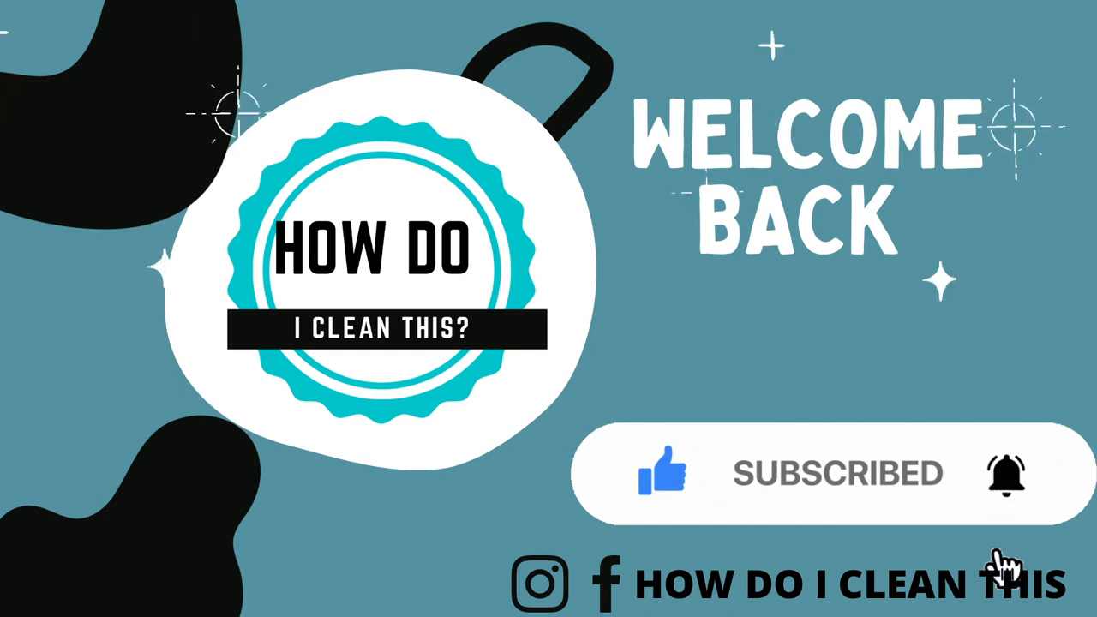